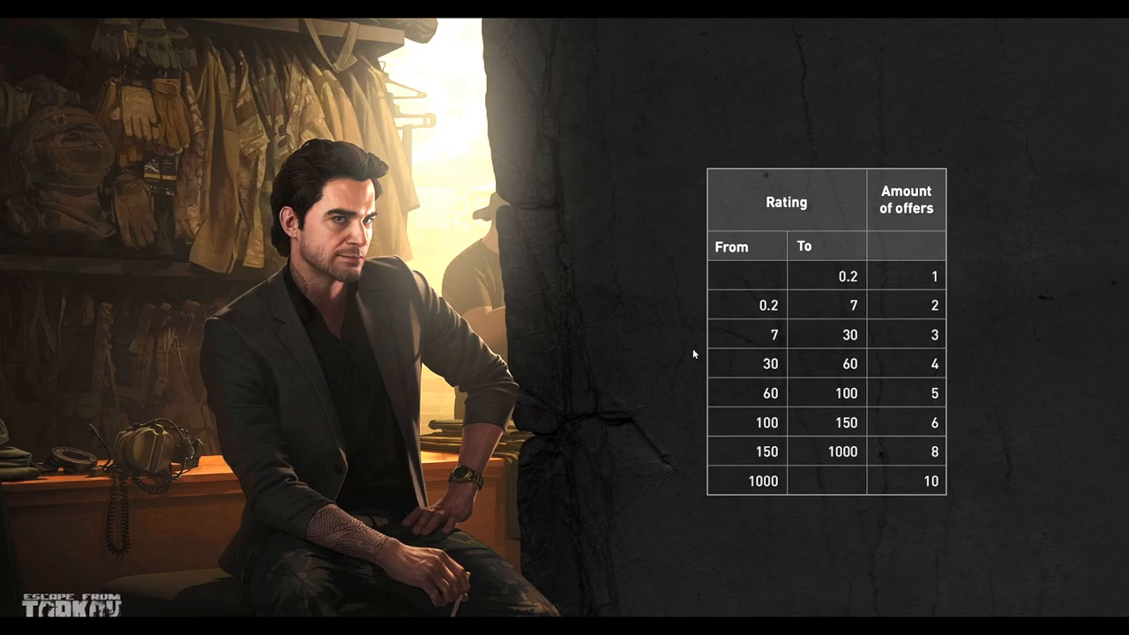
mouse_move(687, 382)
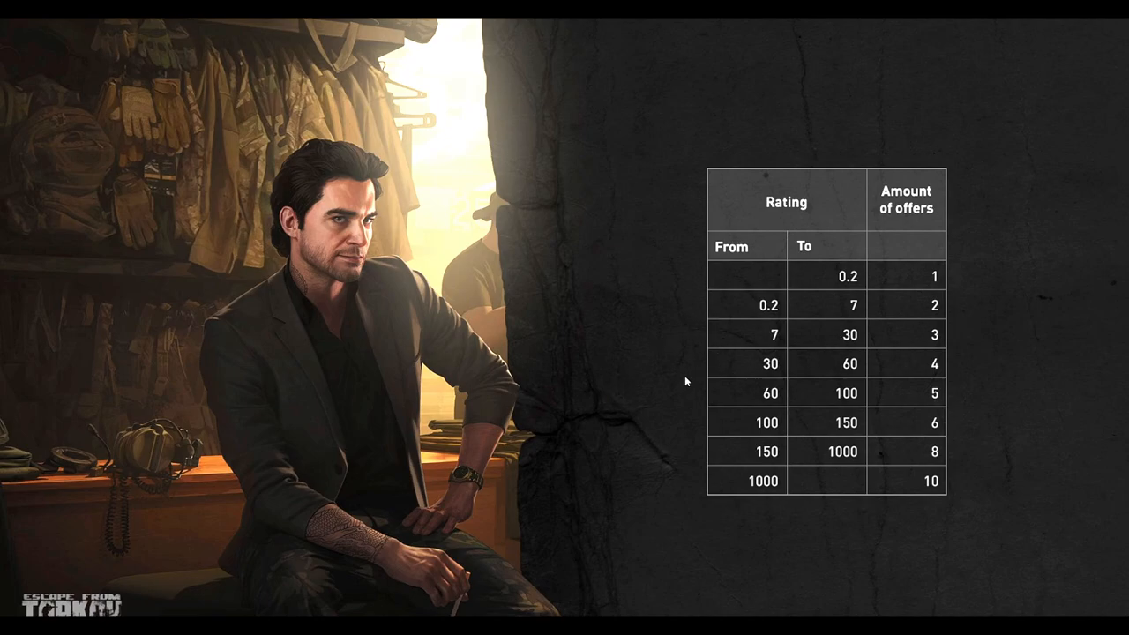
mouse_move(676, 377)
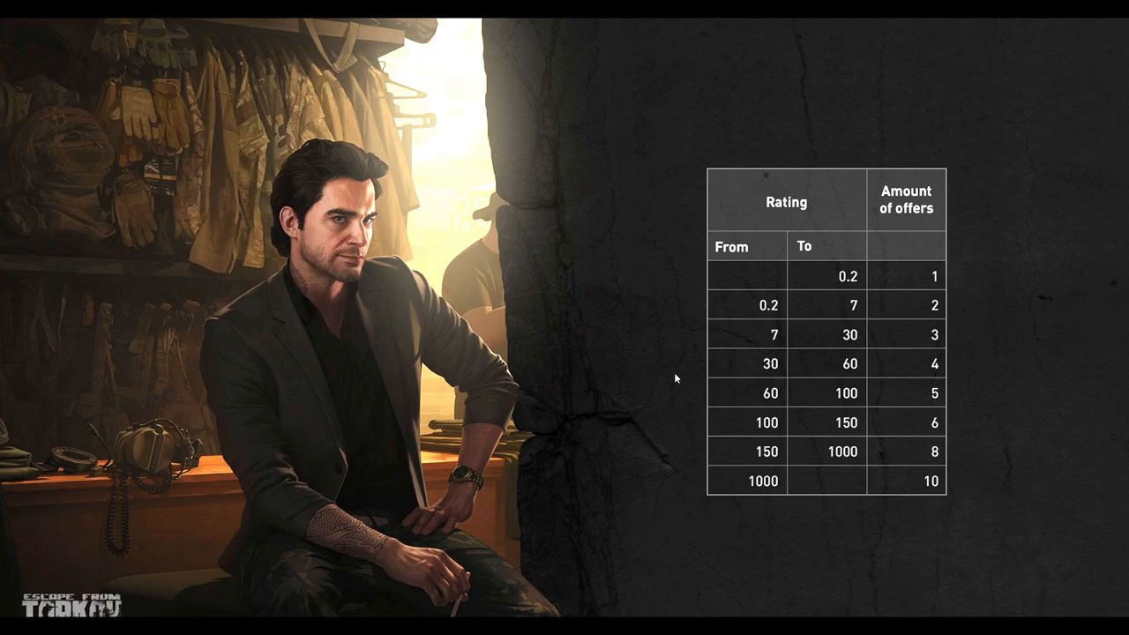
mouse_move(970, 332)
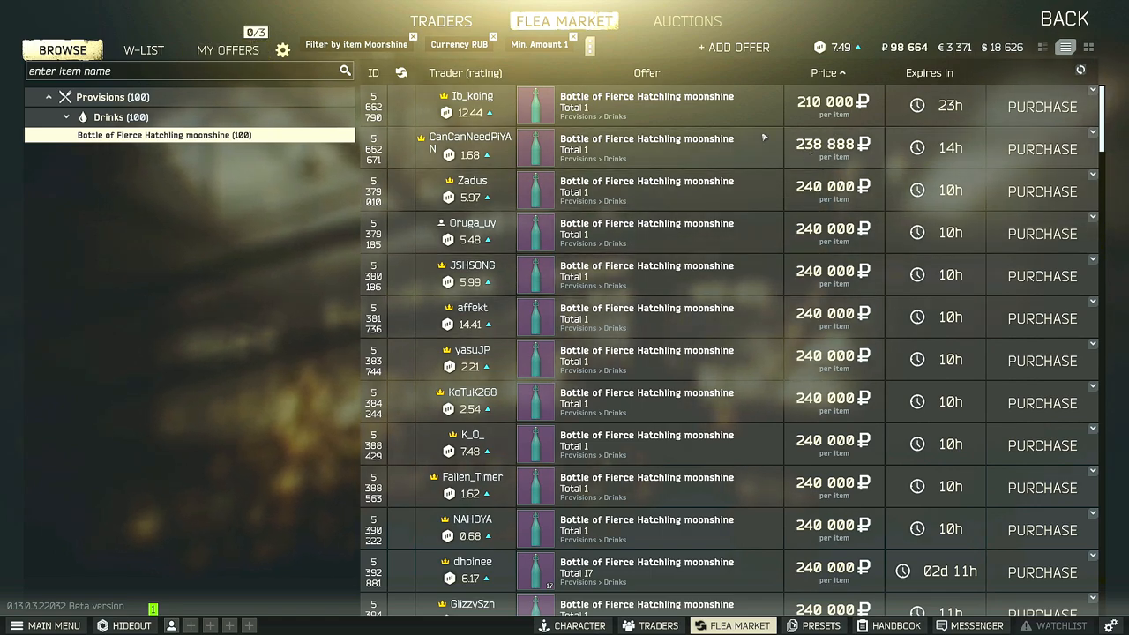
- Show the Character Gear tab with the stash of moonshine bottles
left_click(575, 627)
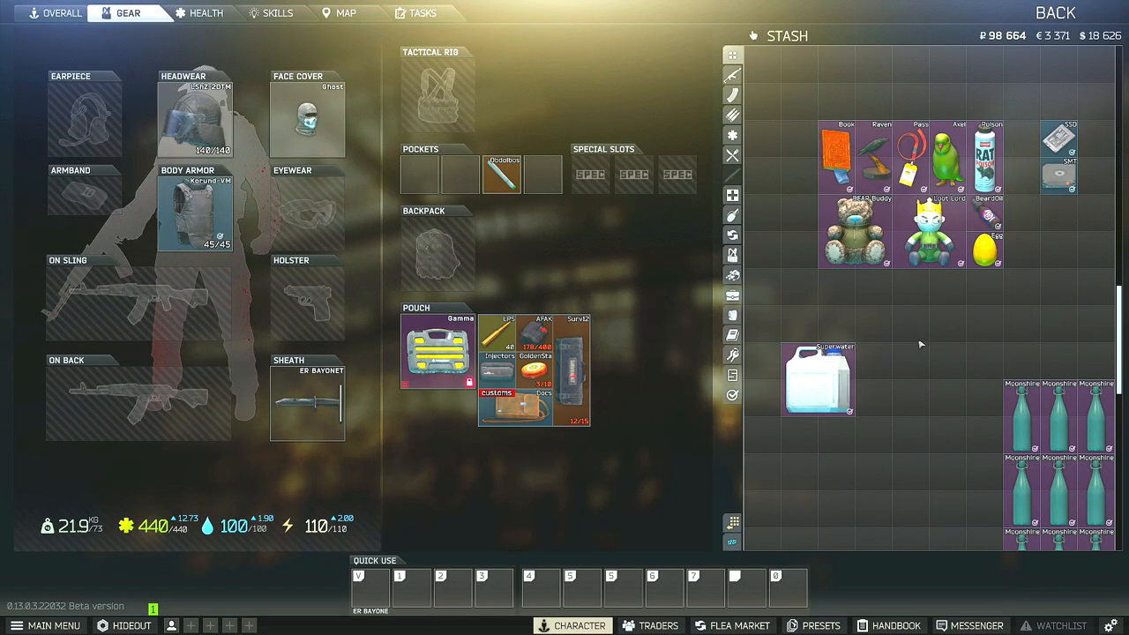
mouse_move(944, 346)
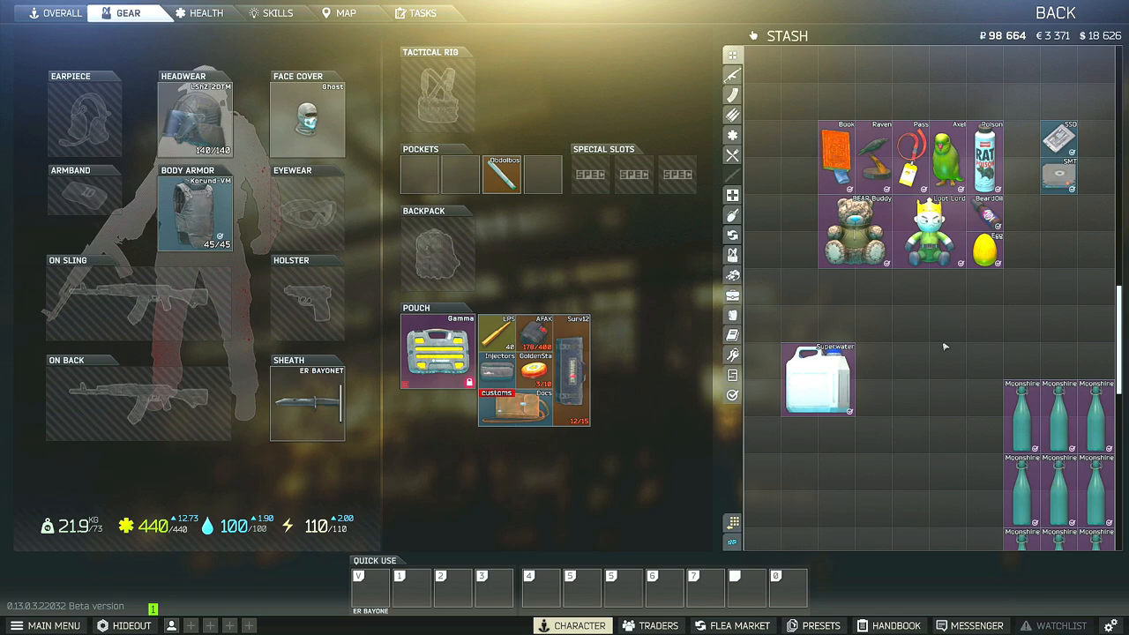
mouse_move(982, 427)
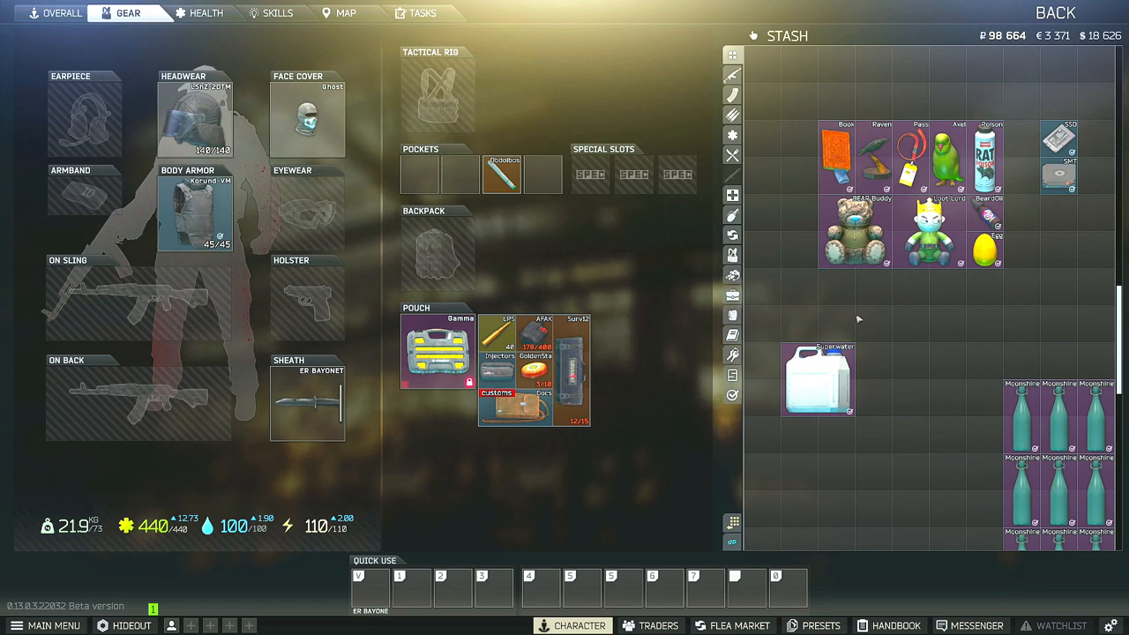
mouse_move(931, 343)
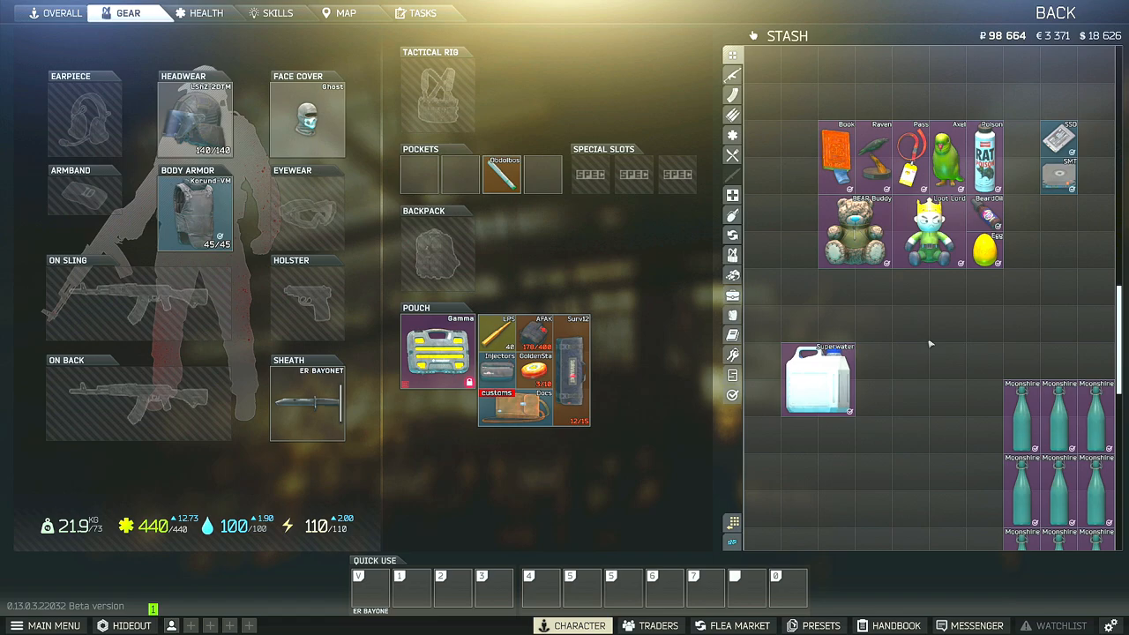
mouse_move(948, 389)
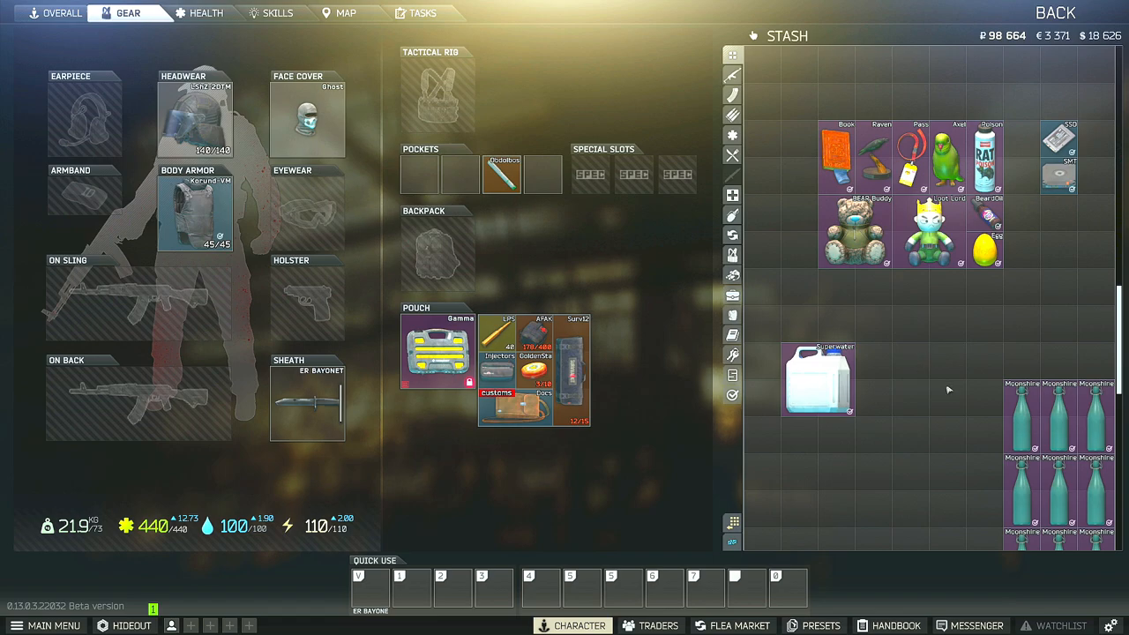
- Buy the cheapest Battered antique book offer, sell it to Therapist, then return to Buy
left_click(652, 625)
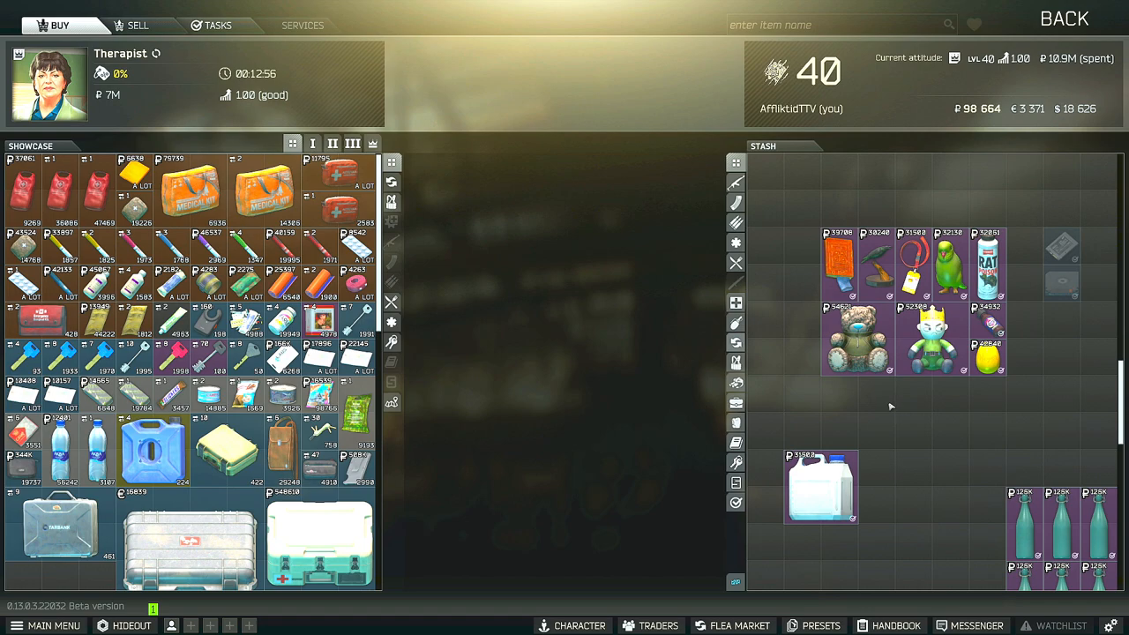
mouse_move(903, 424)
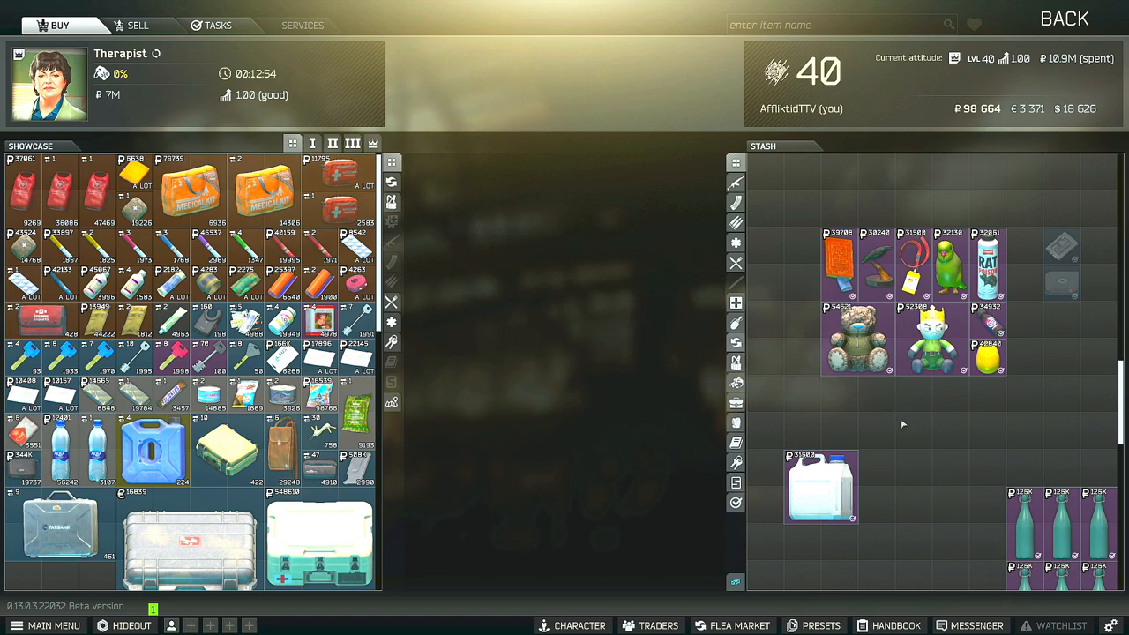
mouse_move(922, 428)
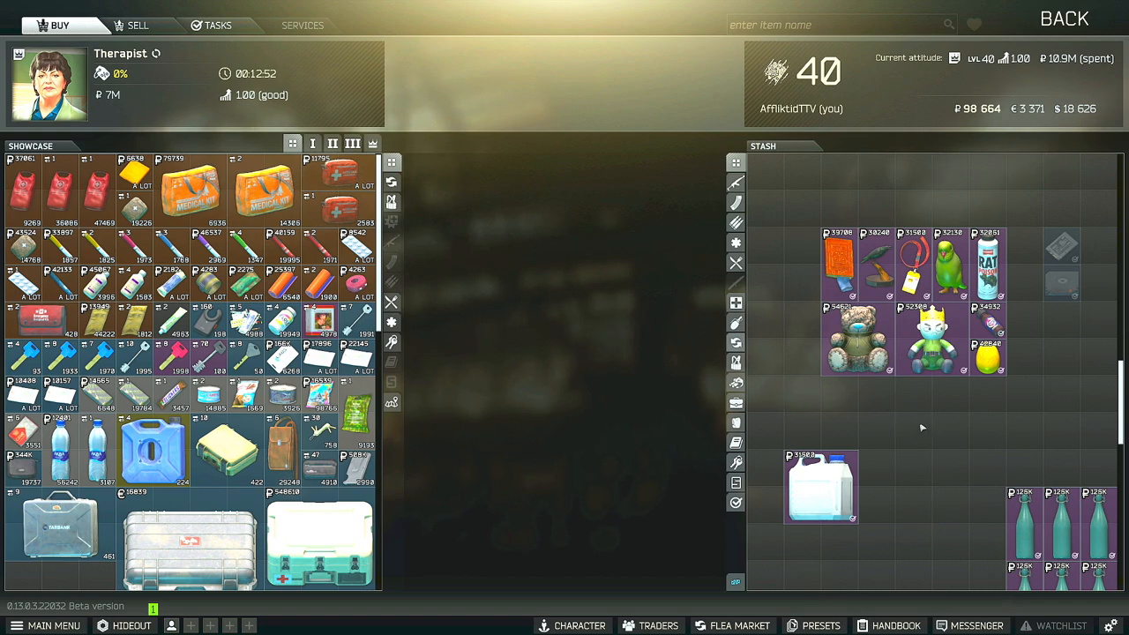
mouse_move(926, 335)
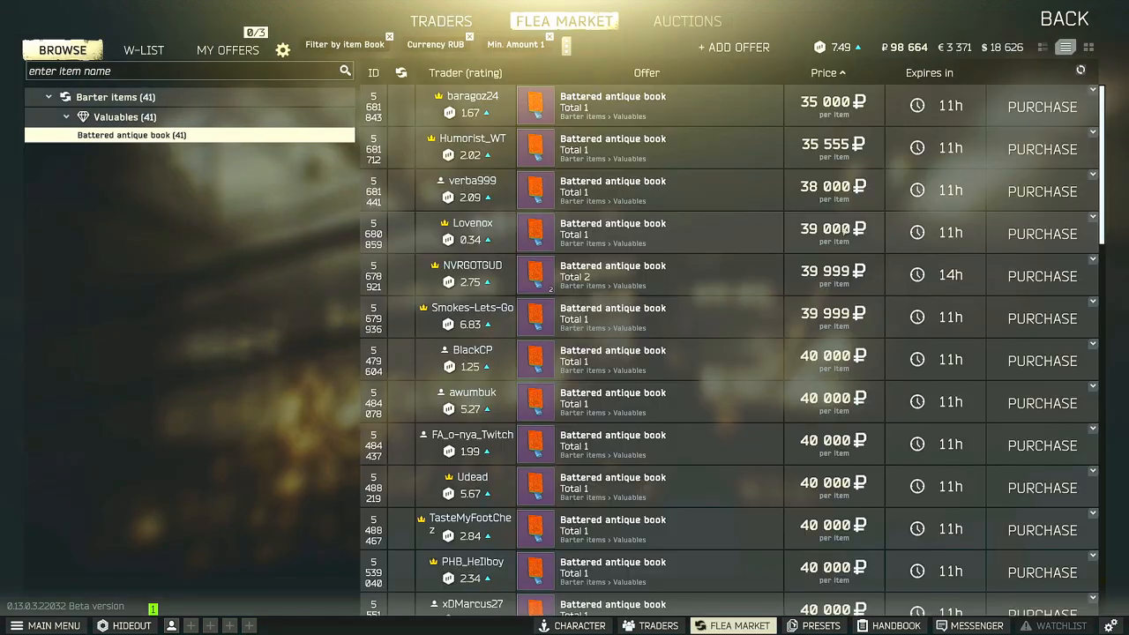
mouse_move(1042, 106)
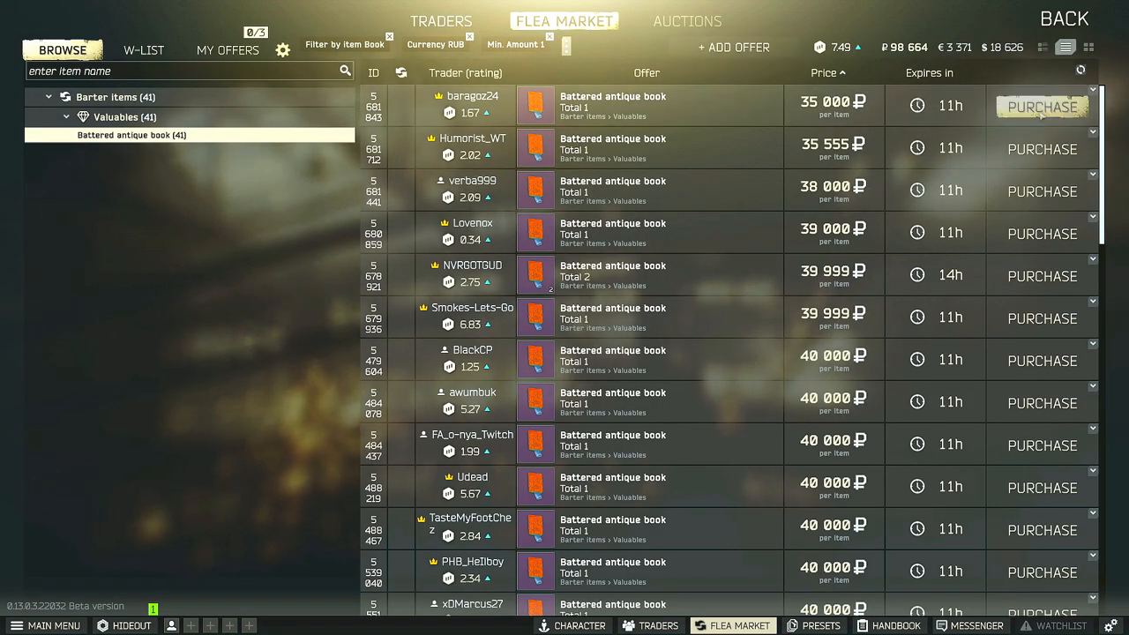
left_click(1042, 106)
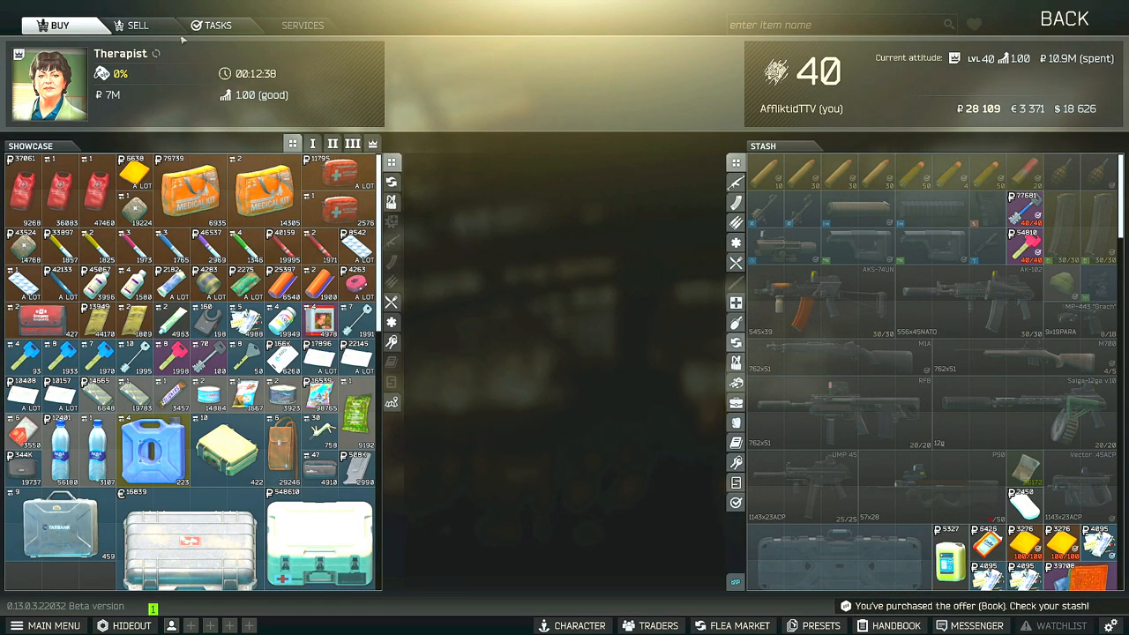
left_click(137, 24)
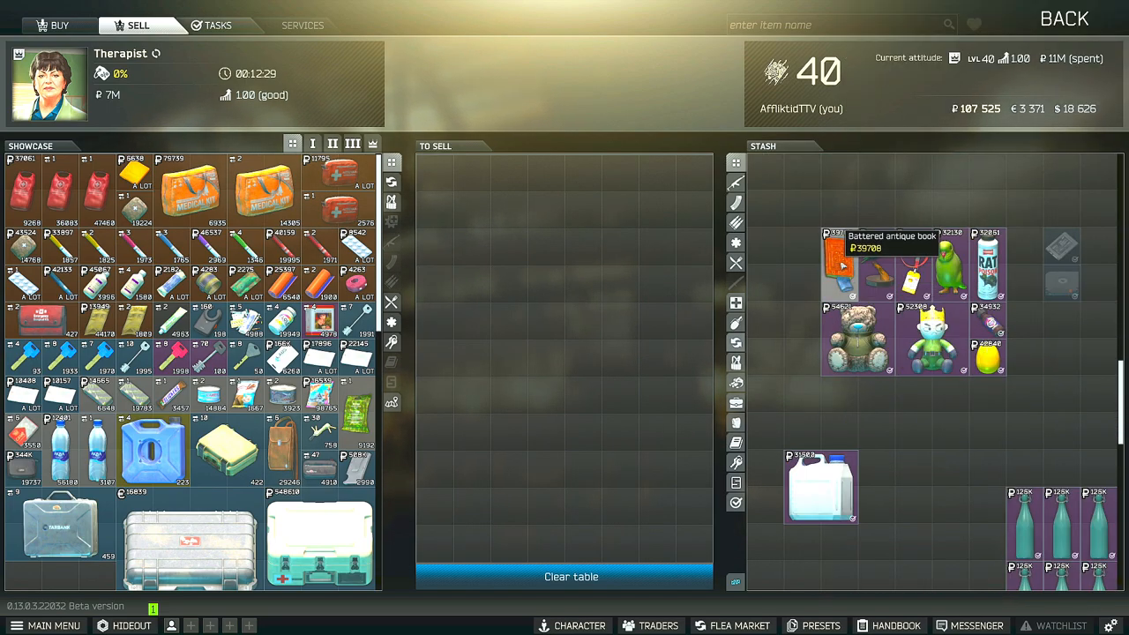
mouse_move(802, 277)
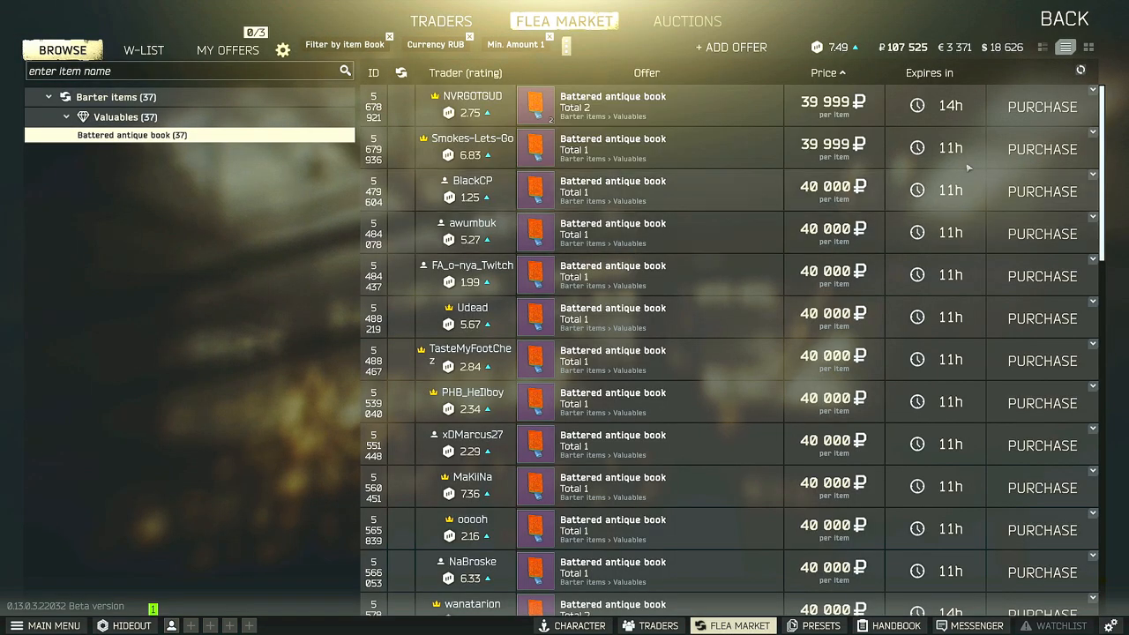
left_click(729, 47)
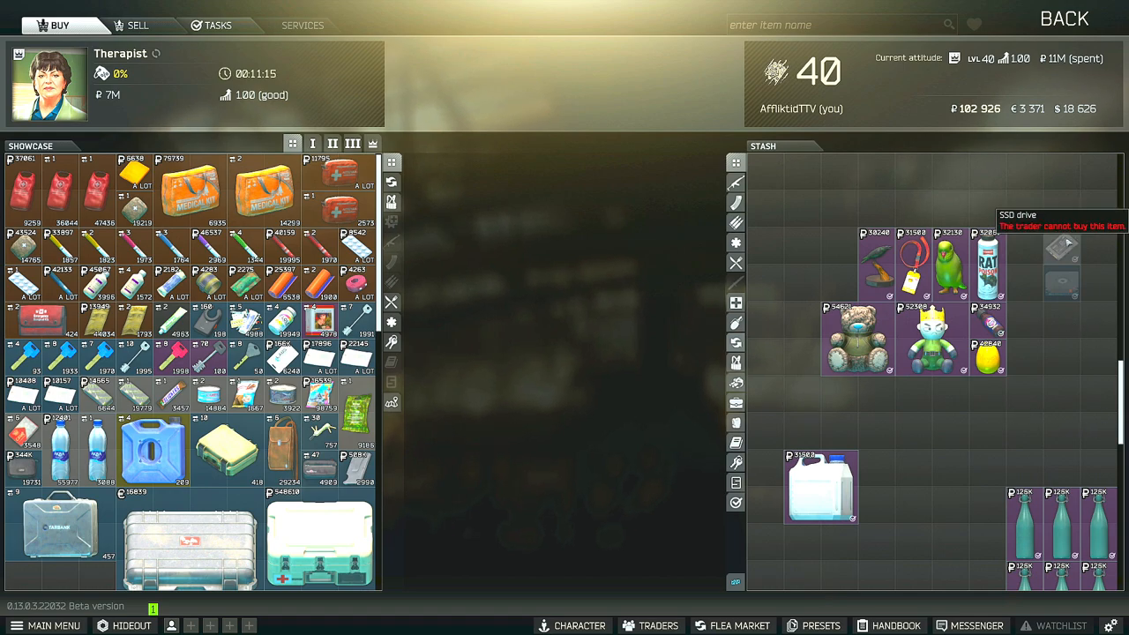
mouse_move(1063, 291)
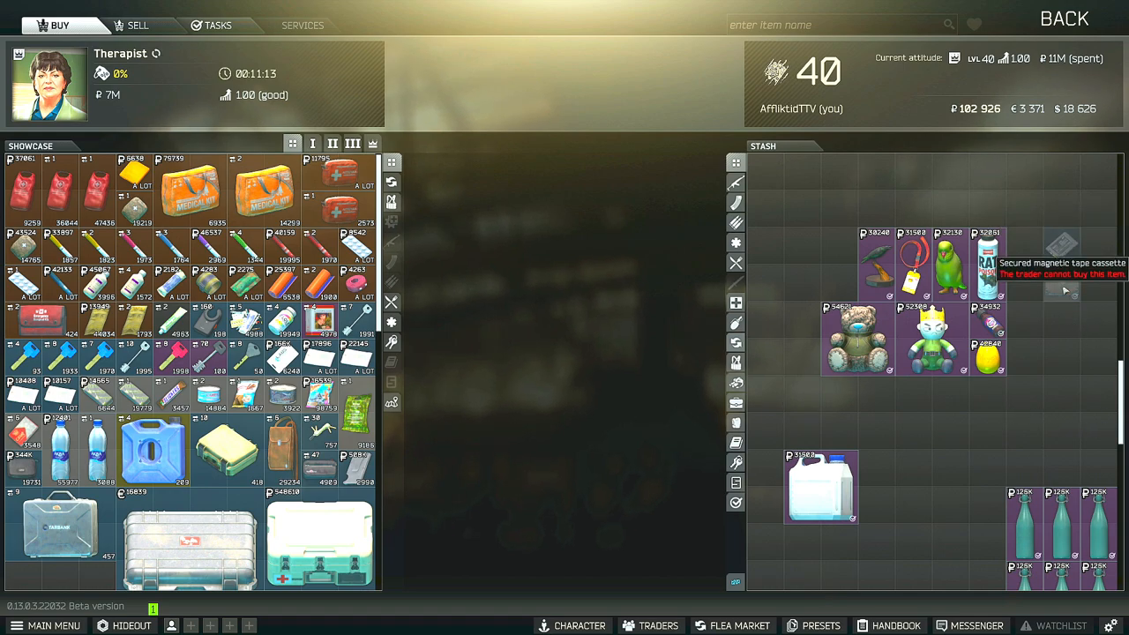
mouse_move(1061, 334)
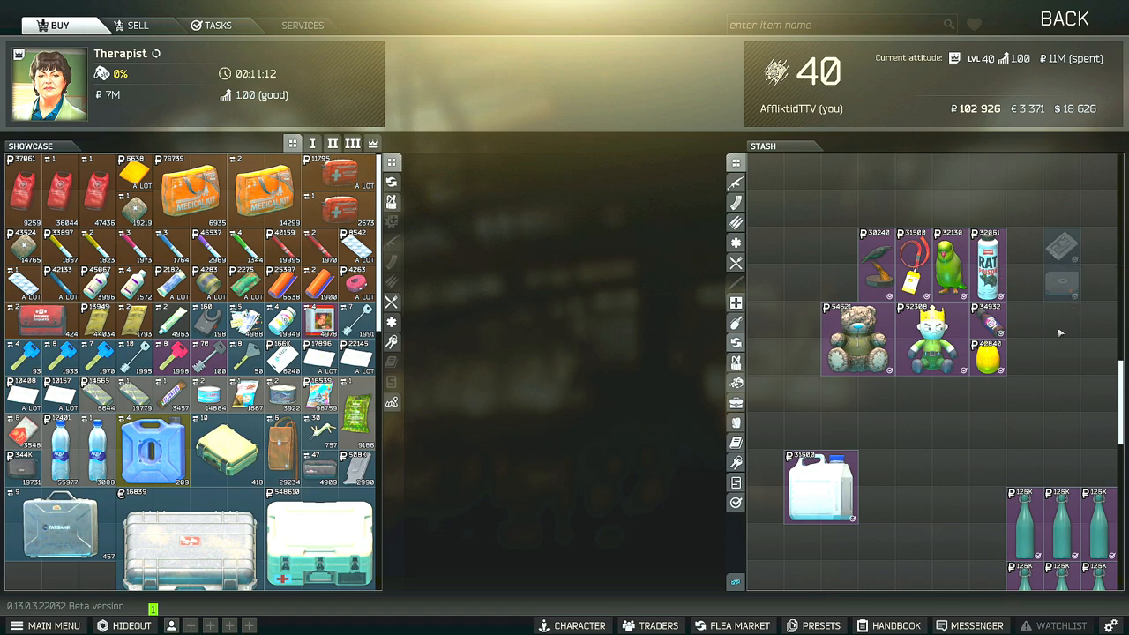
mouse_move(1091, 335)
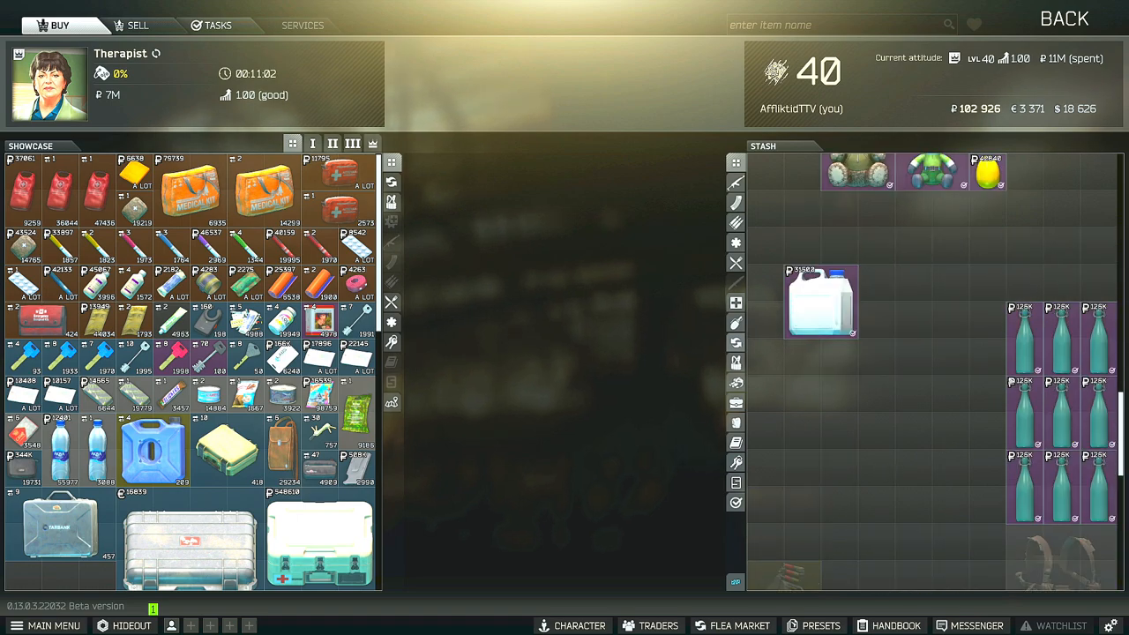
mouse_move(1024, 344)
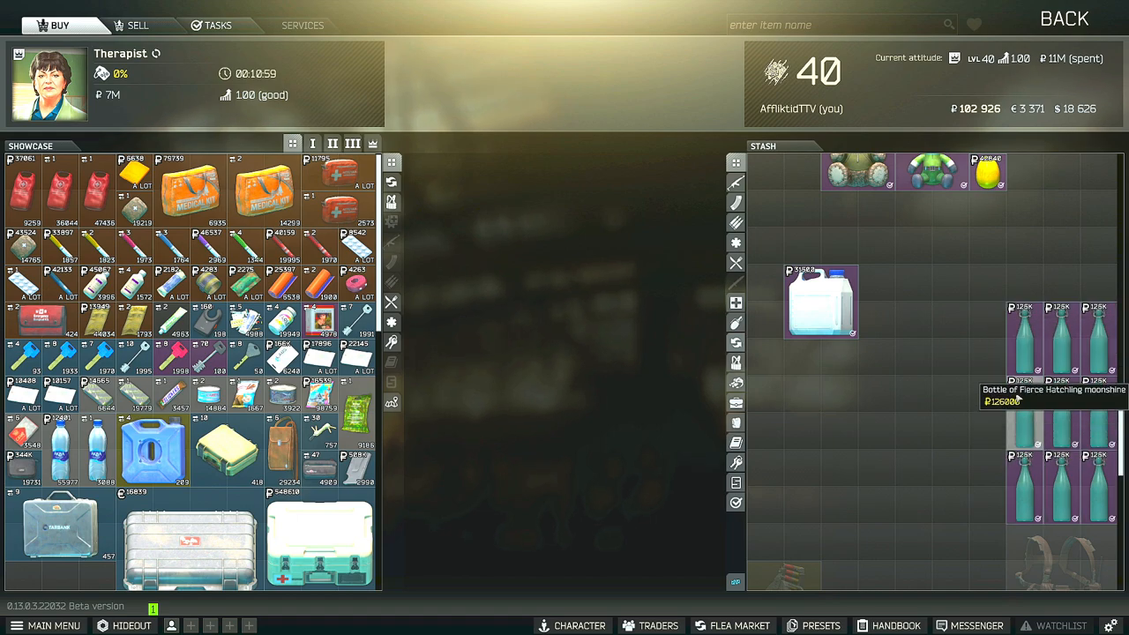
- Filter the flea market by the stashed Fierce Hatchling moonshine bottle
right_click(1023, 335)
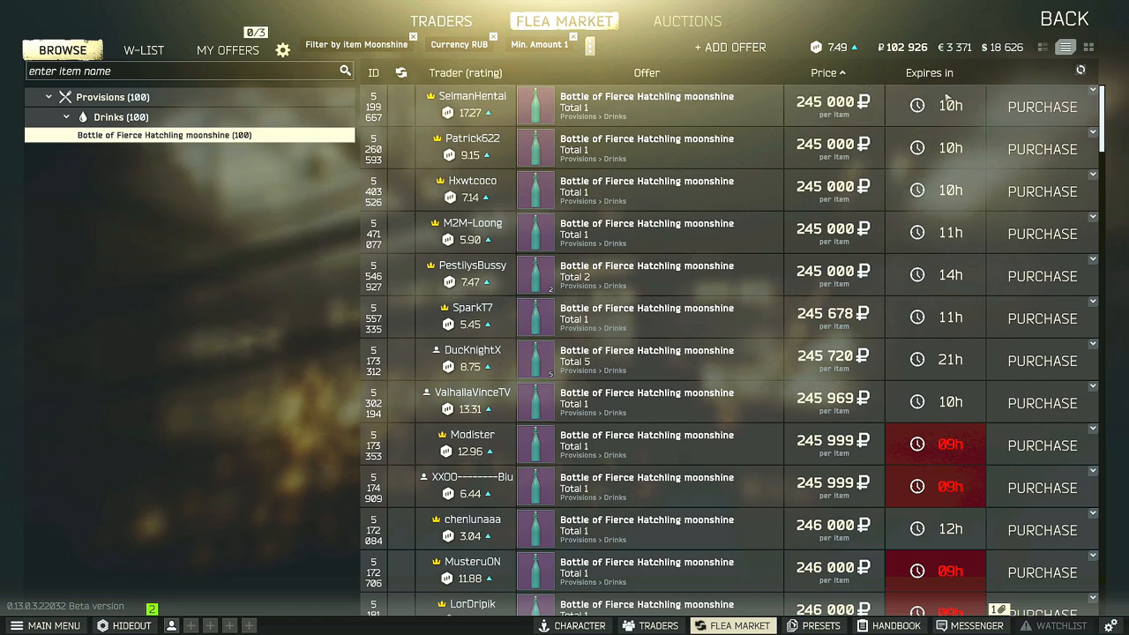
mouse_move(1041, 106)
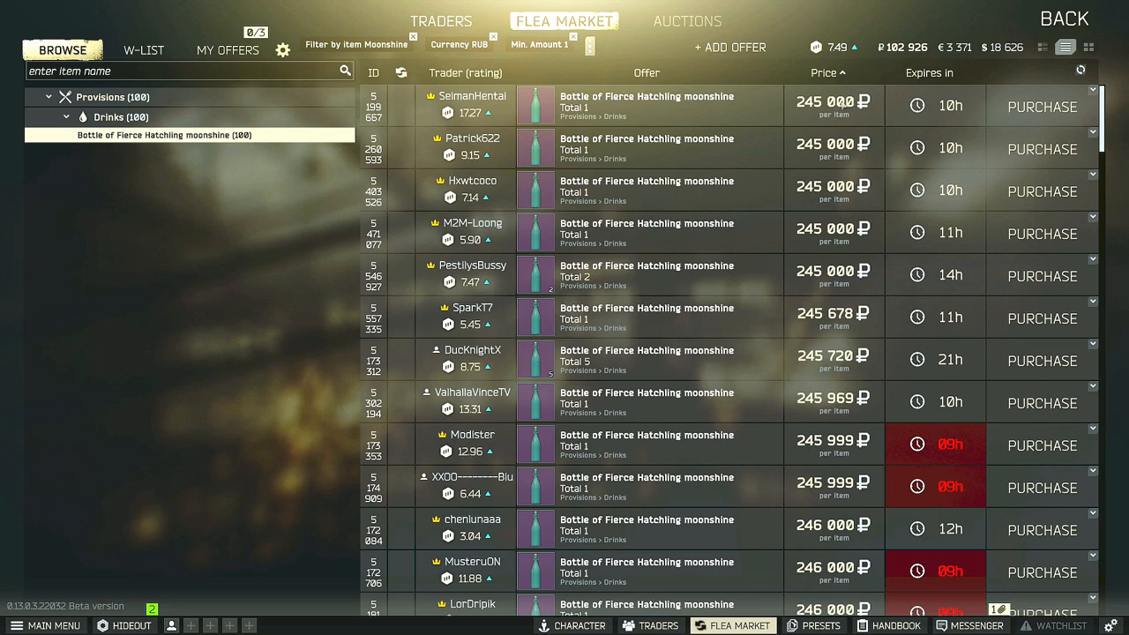
mouse_move(1041, 107)
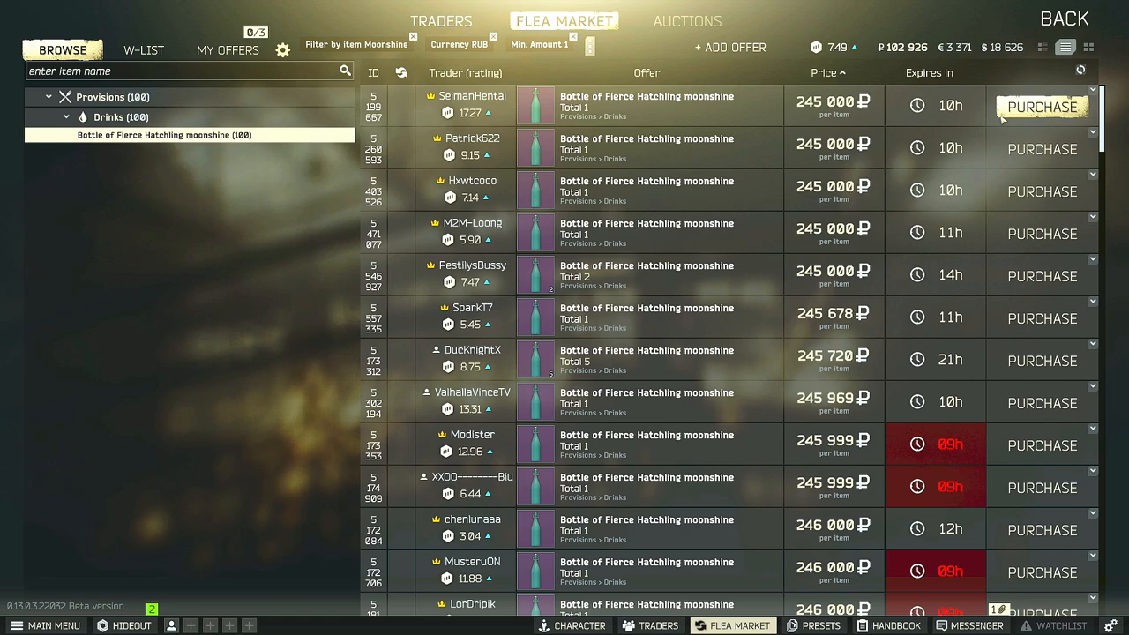
mouse_move(731, 150)
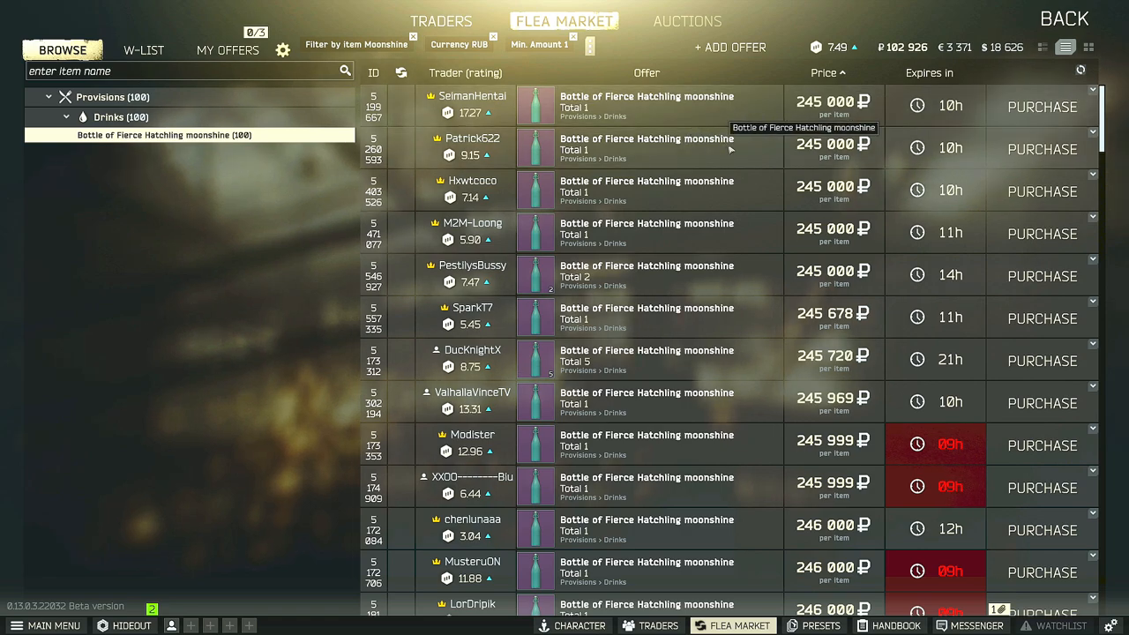
- Scroll moonshine offers past the 248,000 ₽ listings, then go to the hideout
scroll("down", 3)
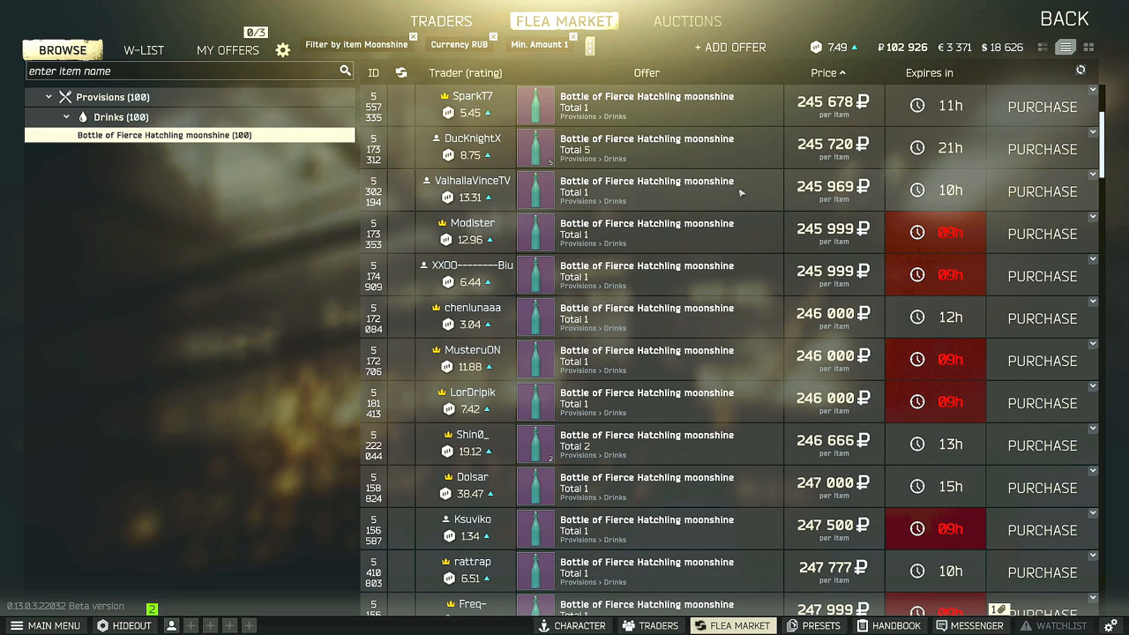
scroll("down", 3)
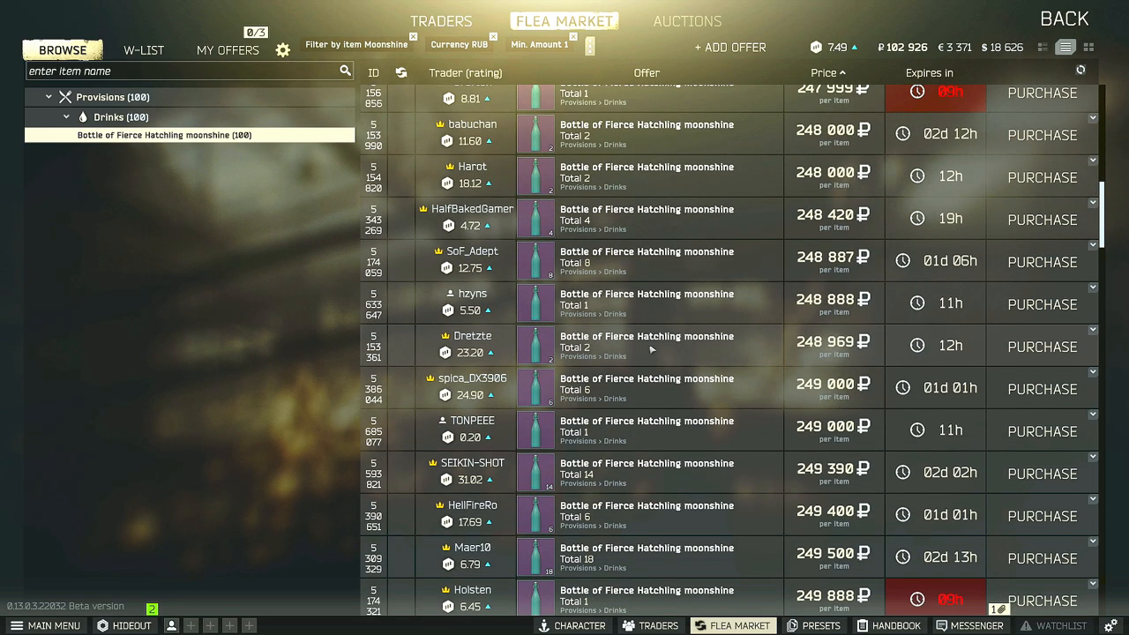
scroll("down", 3)
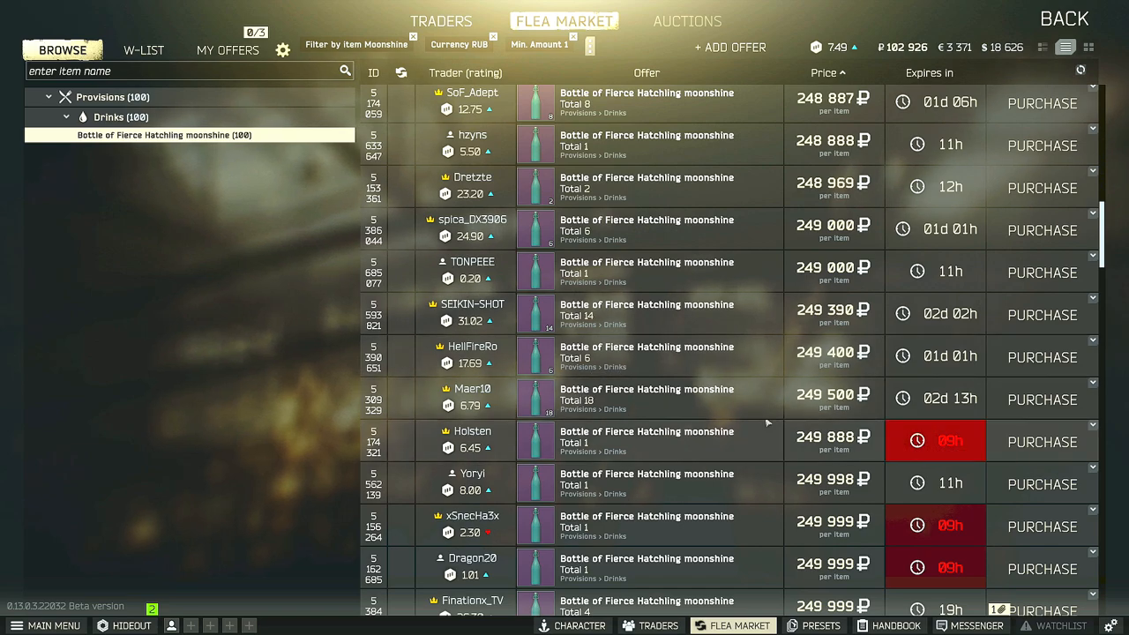
mouse_move(628, 411)
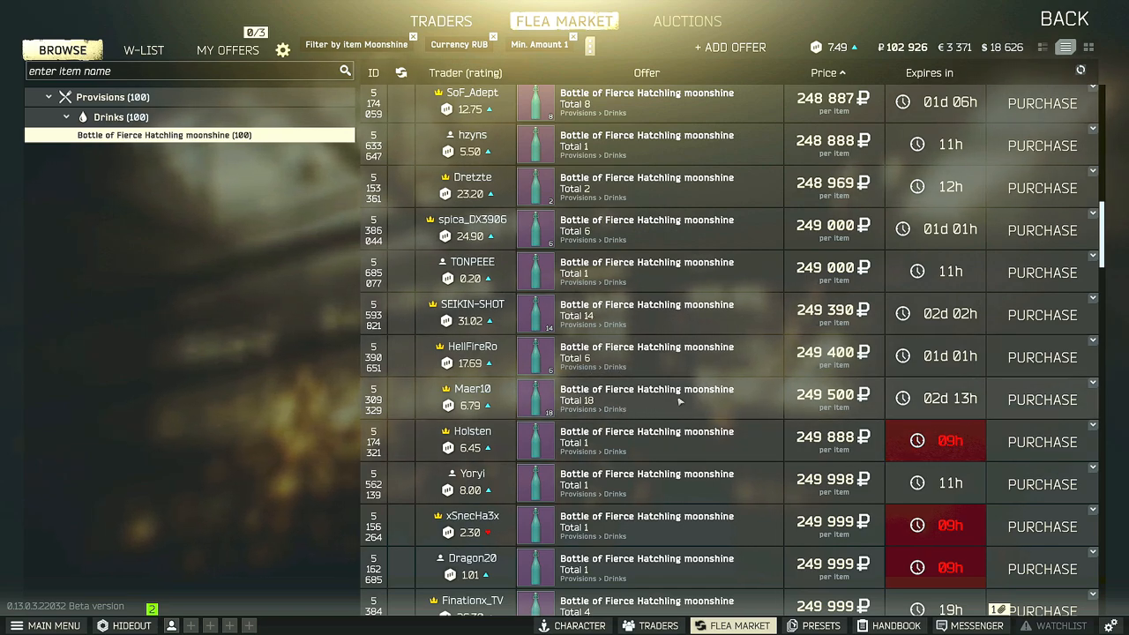
mouse_move(637, 410)
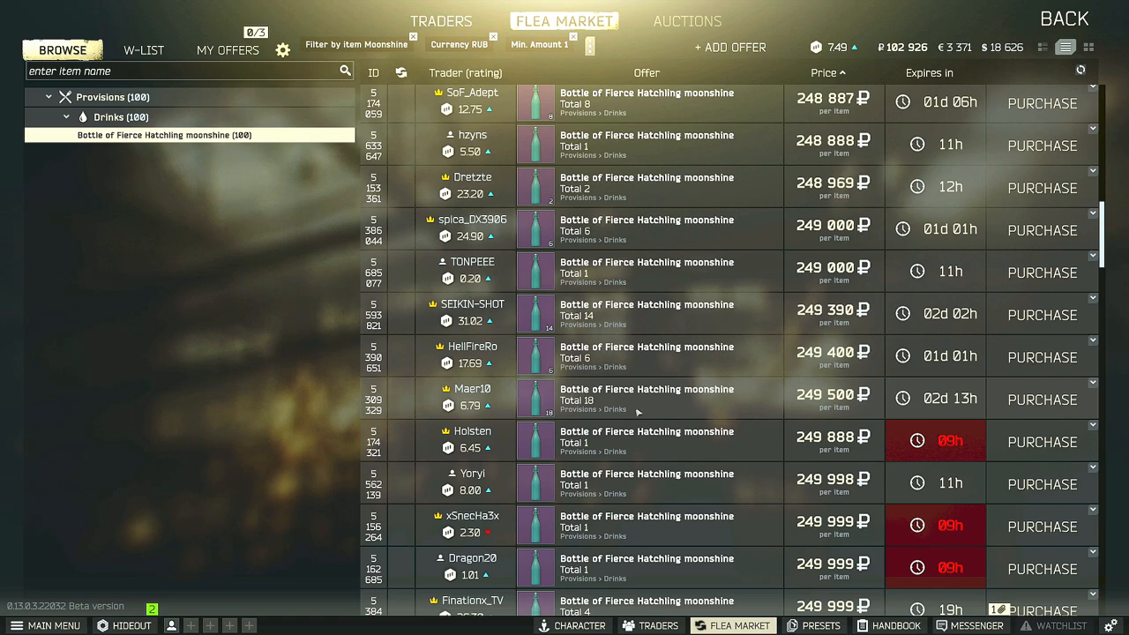
mouse_move(704, 409)
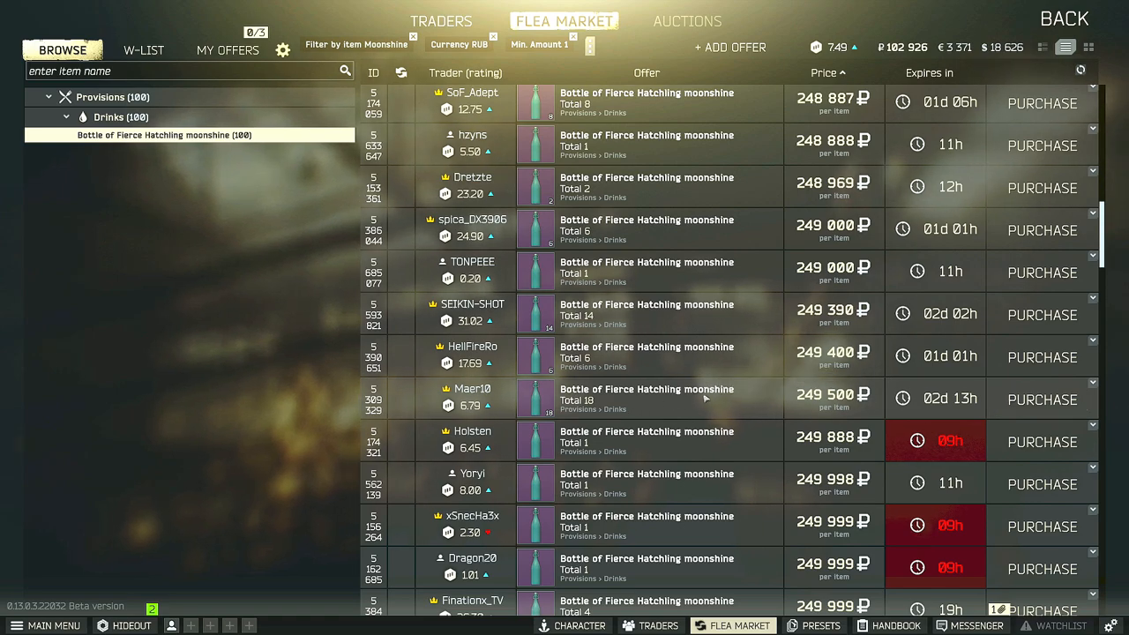
mouse_move(772, 402)
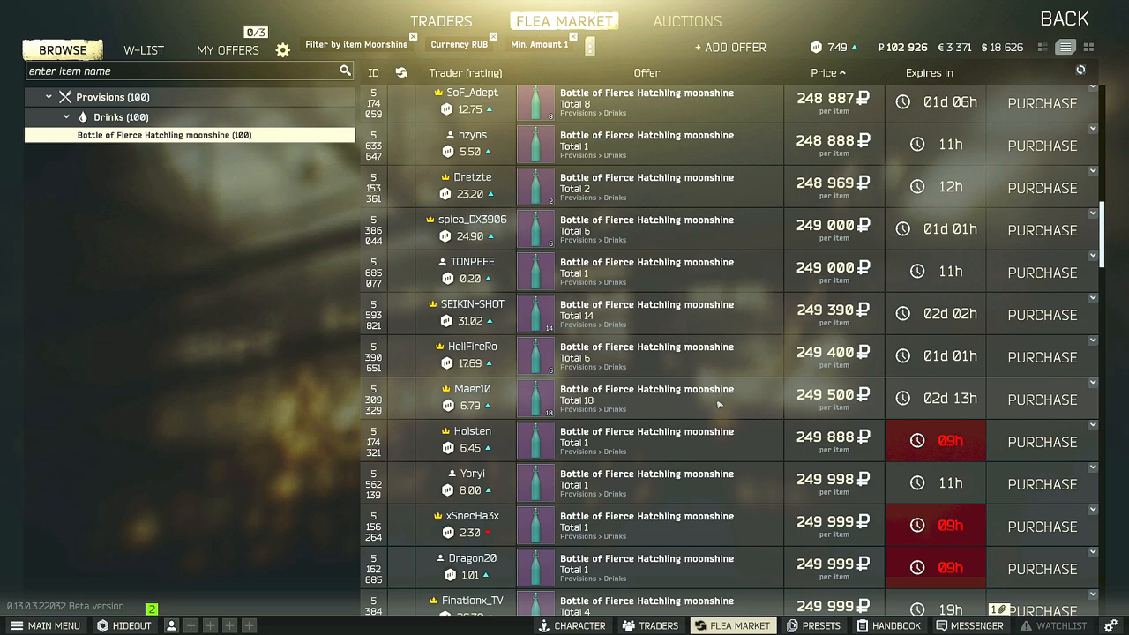
mouse_move(749, 421)
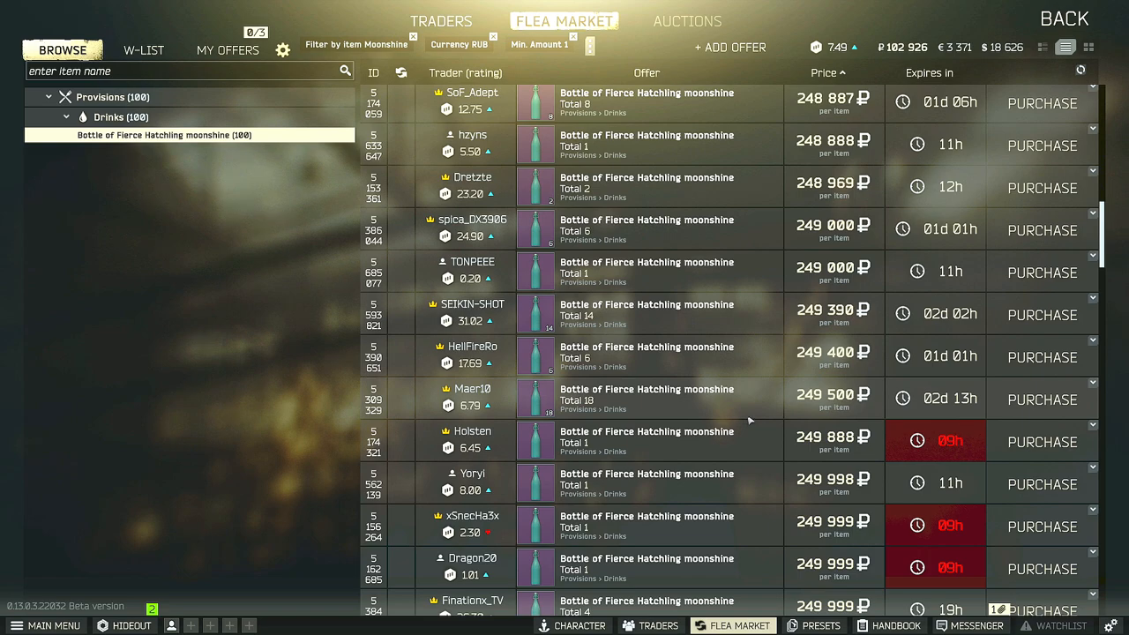
mouse_move(755, 417)
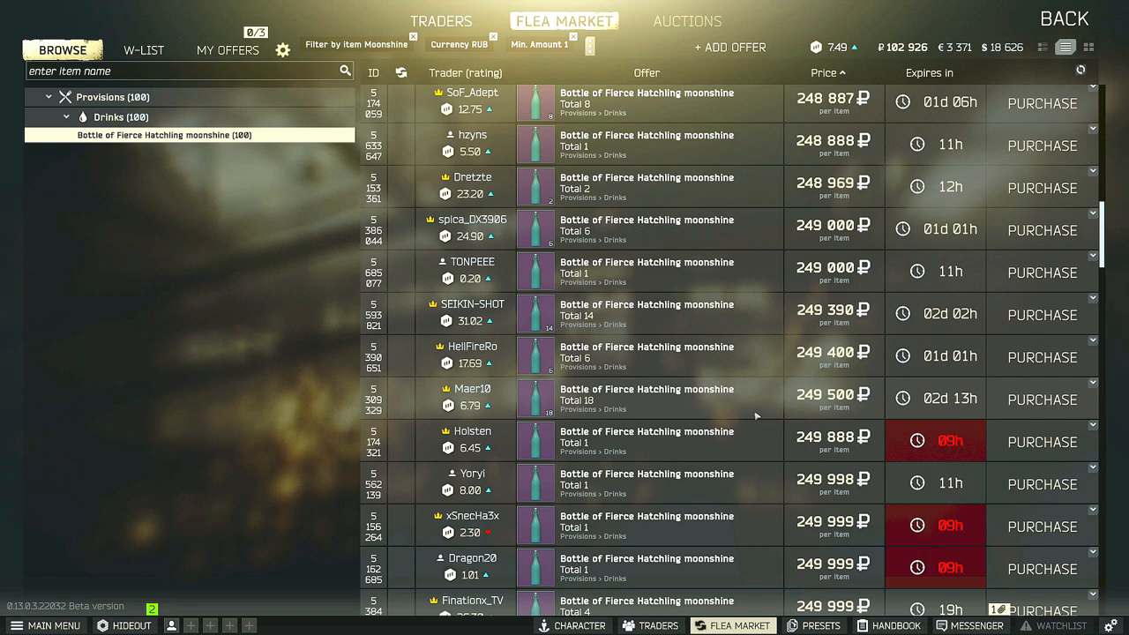
left_click(120, 627)
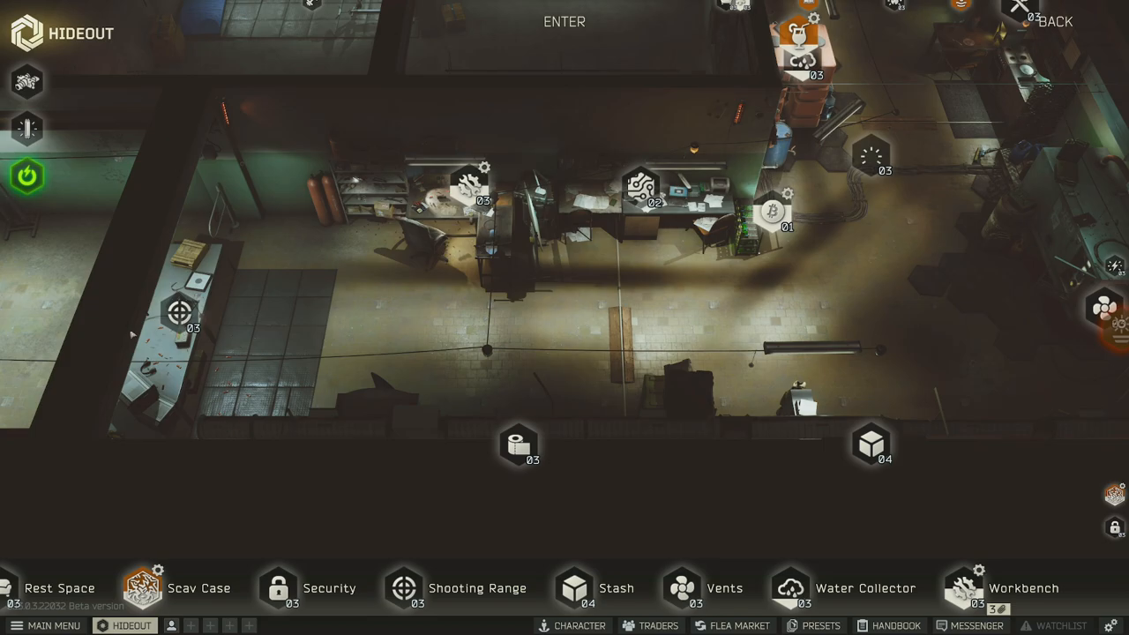
- Check the Workbench's 9x19mm RIP production, then move to the Water Collector panel
left_click(968, 588)
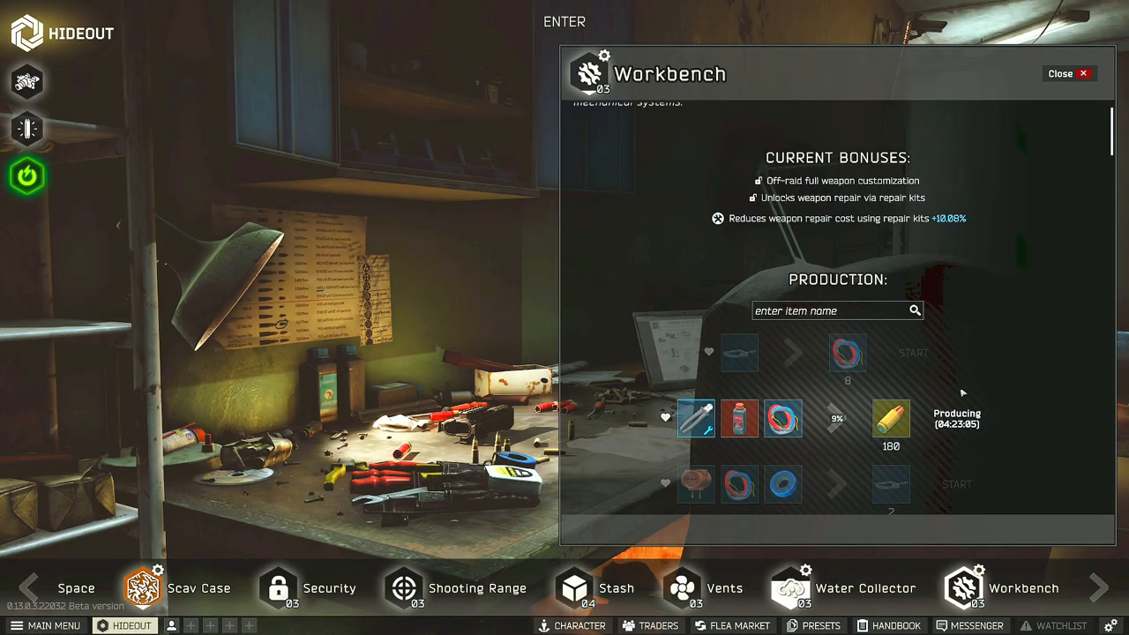
mouse_move(944, 492)
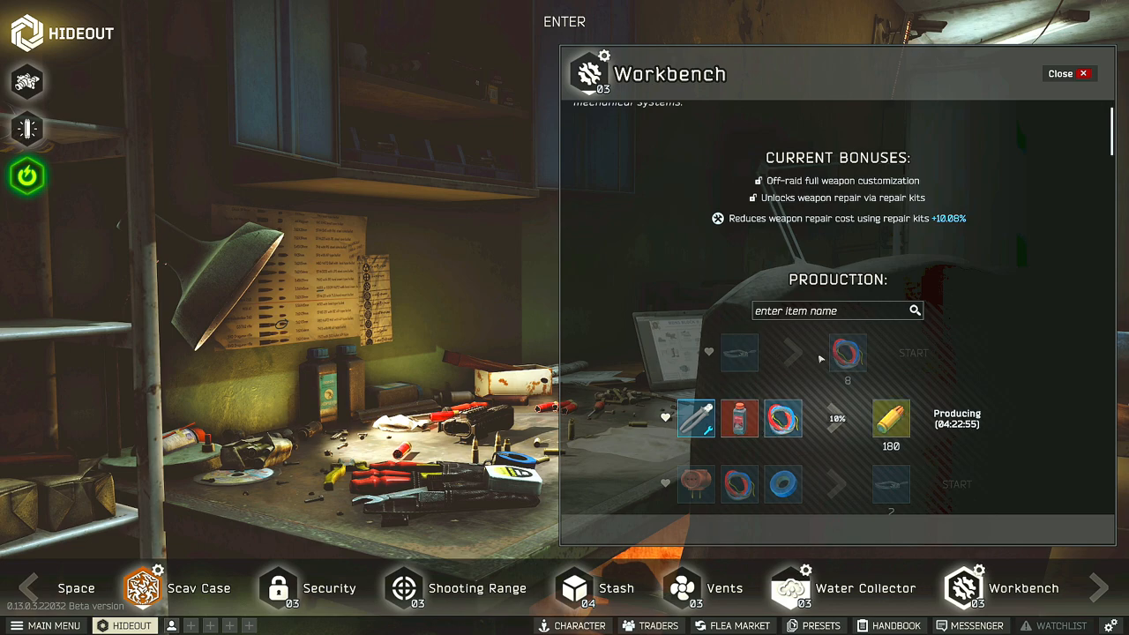
mouse_move(958, 442)
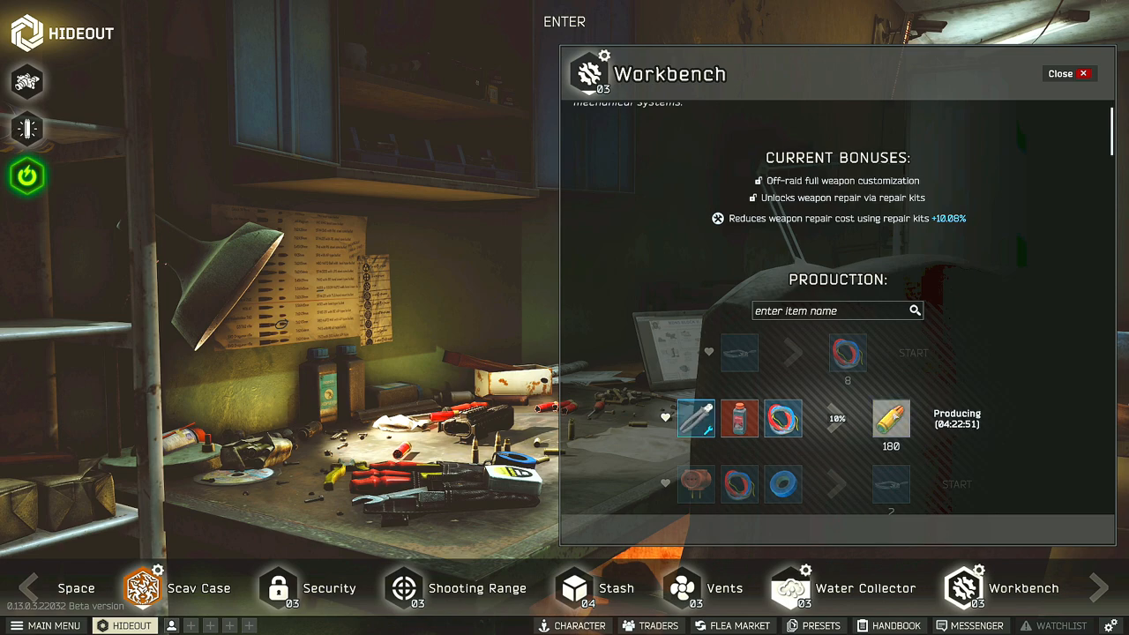
mouse_move(891, 418)
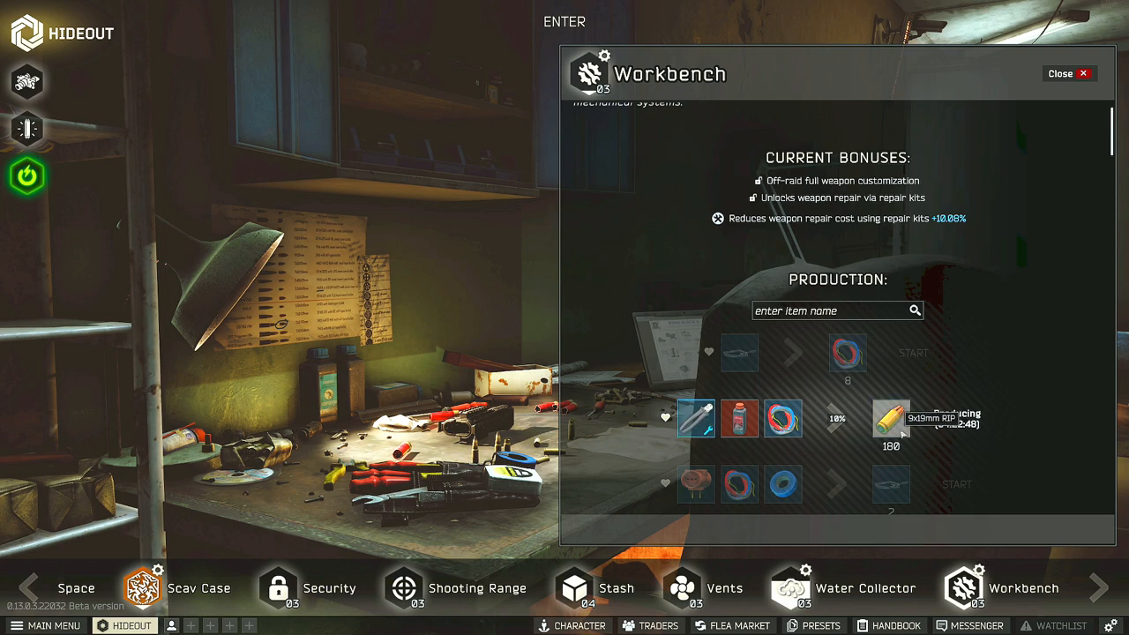
left_click(1084, 73)
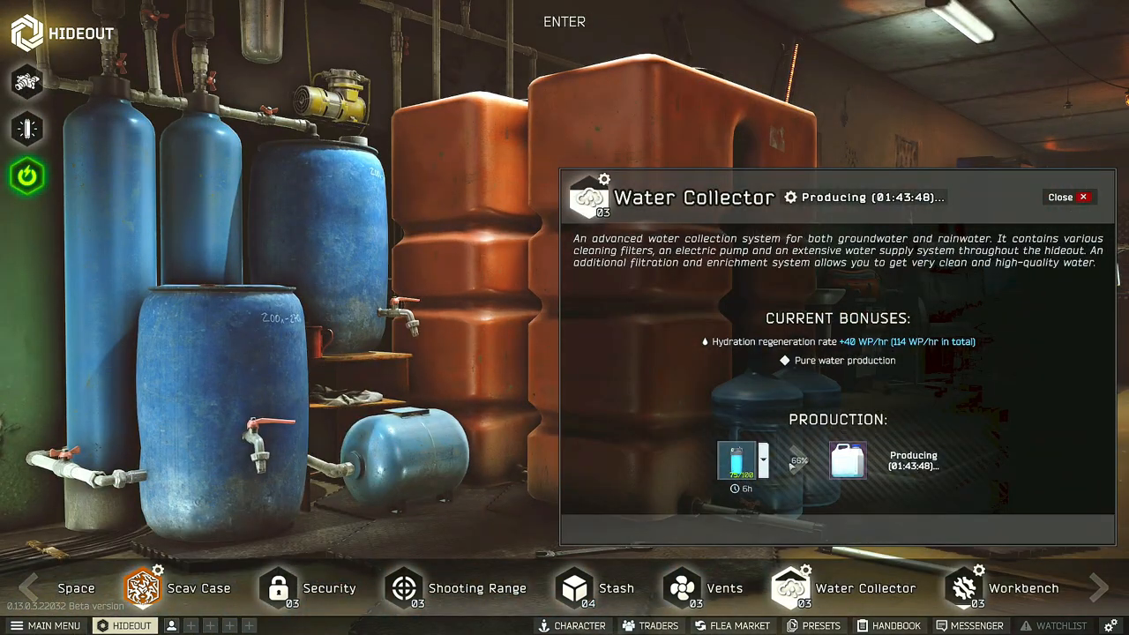
mouse_move(847, 462)
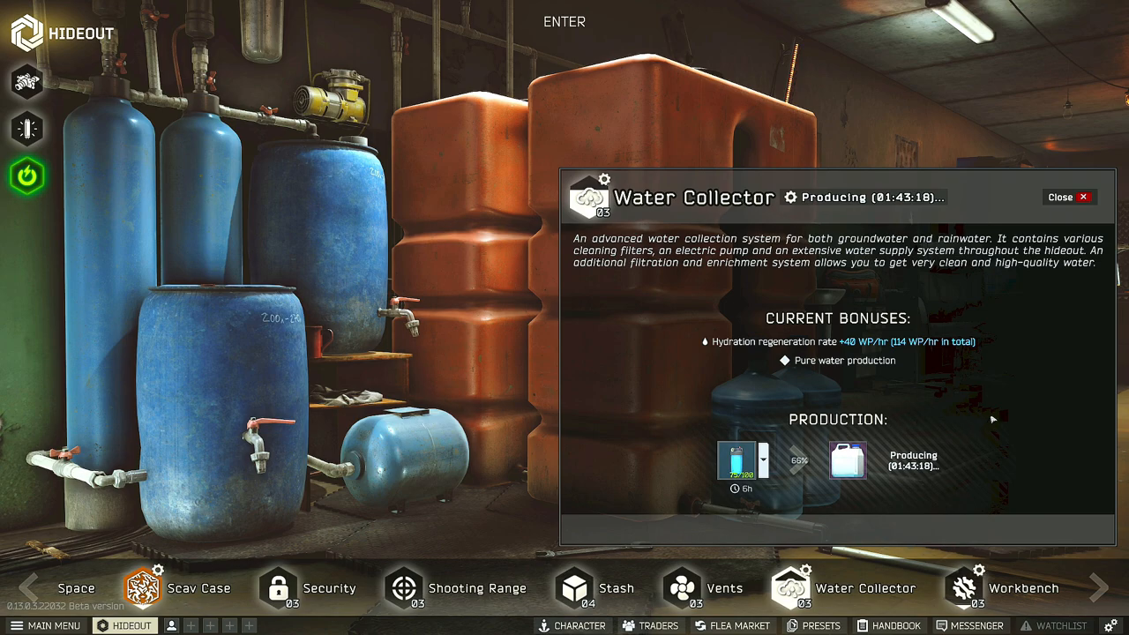
mouse_move(951, 443)
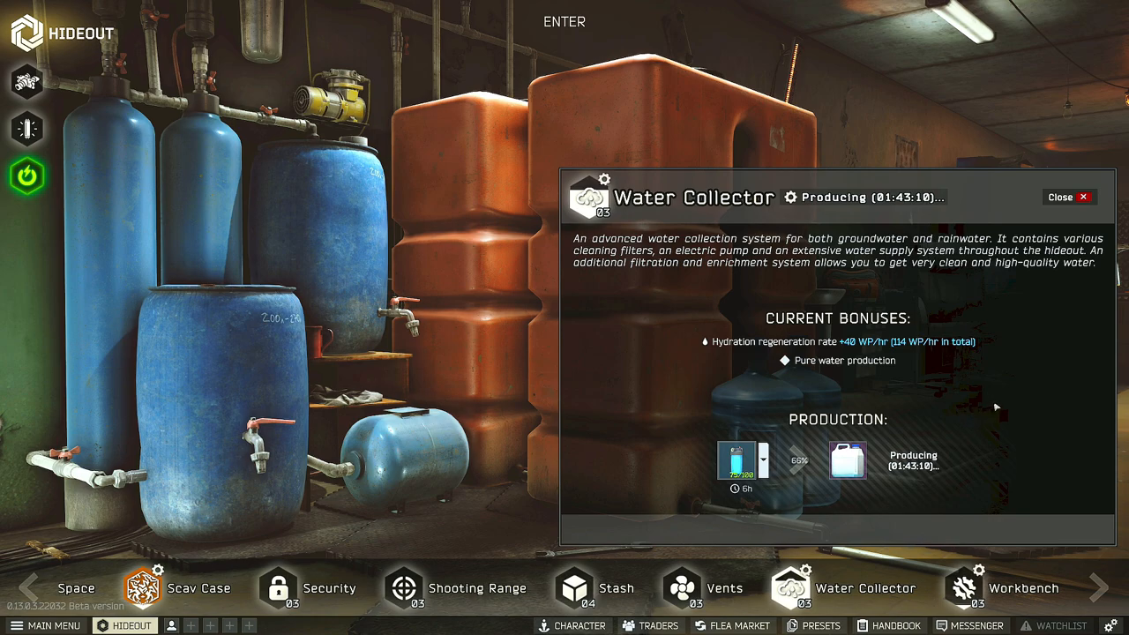
- Close the Water Collector panel showing 66% purified water production
left_click(1069, 196)
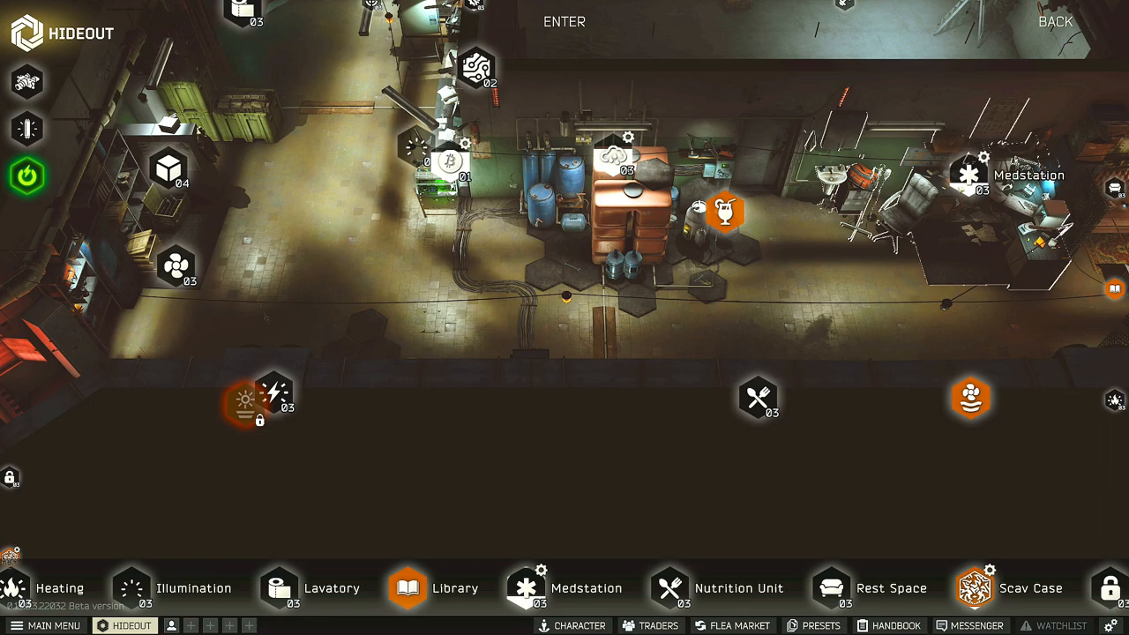
left_click(970, 173)
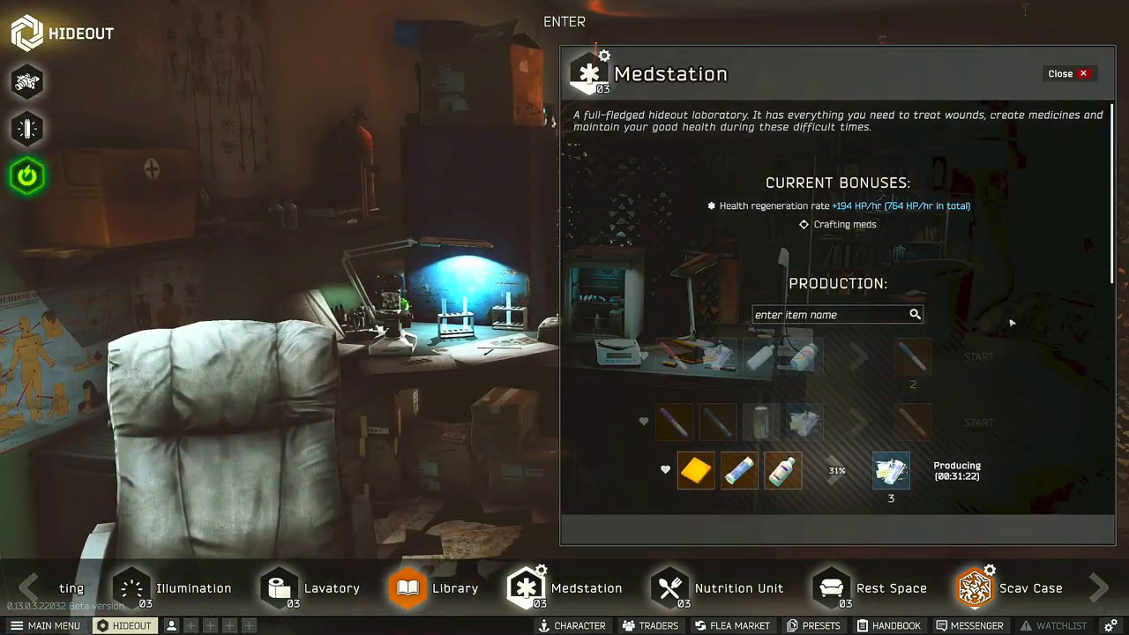
scroll("down", 3)
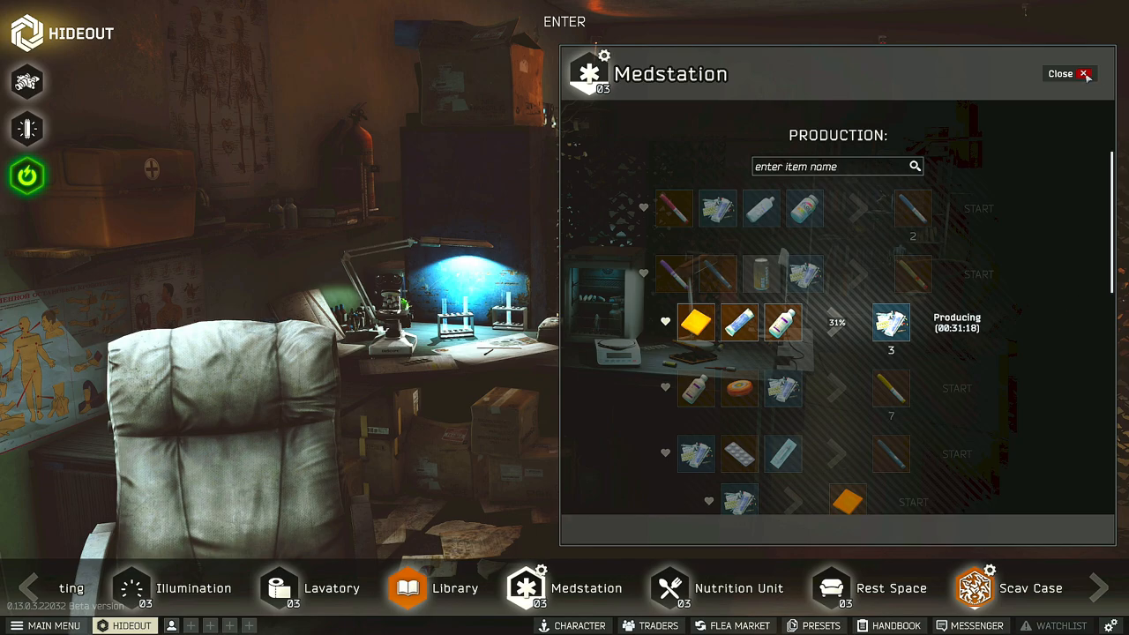
left_click(1084, 73)
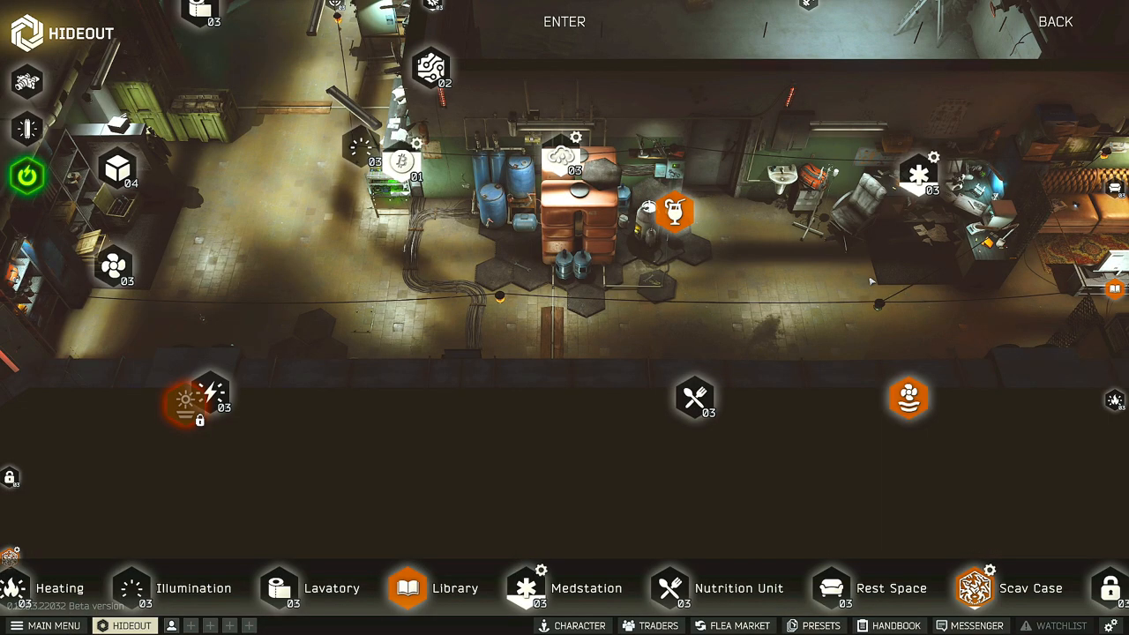